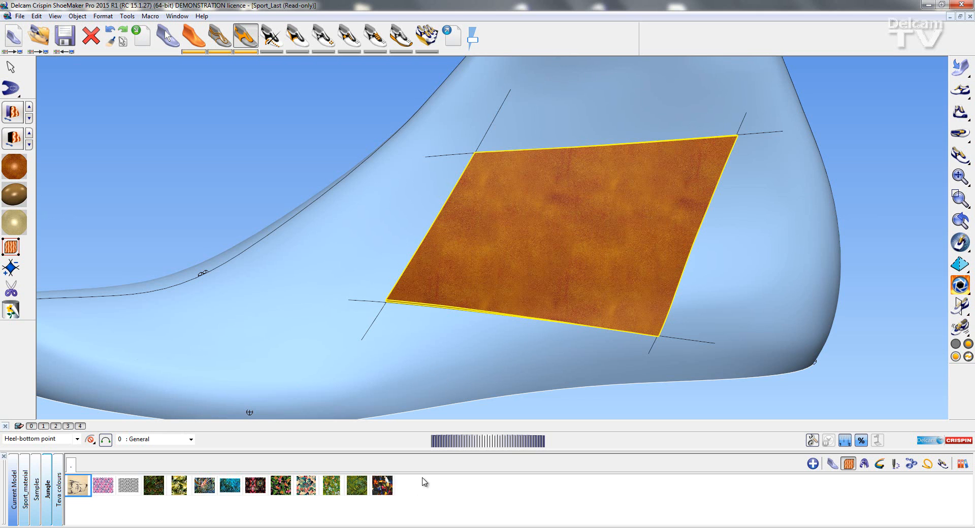
Apply the black-and-white geometric material to the patch and start scaling it down.
{"action": "left_click", "coordinate": [128, 486]}
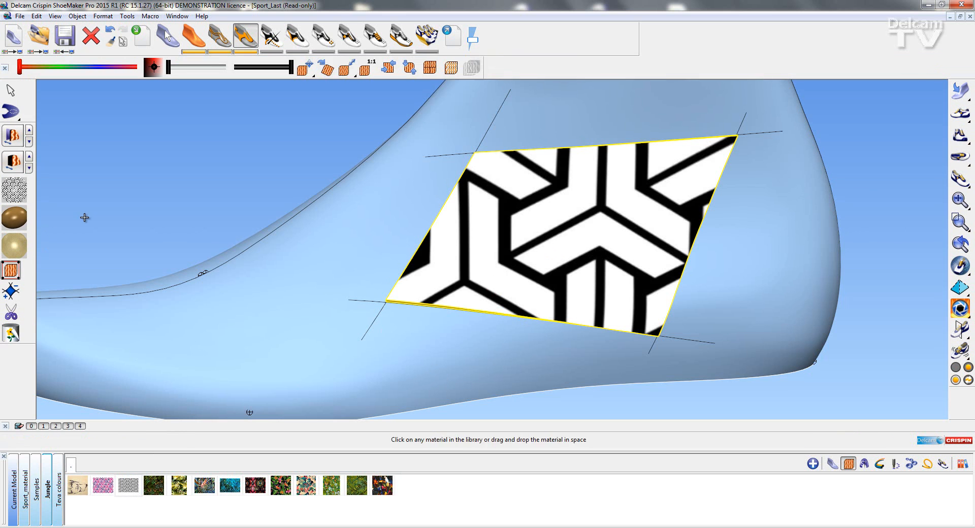
{"action": "left_click", "coordinate": [346, 68]}
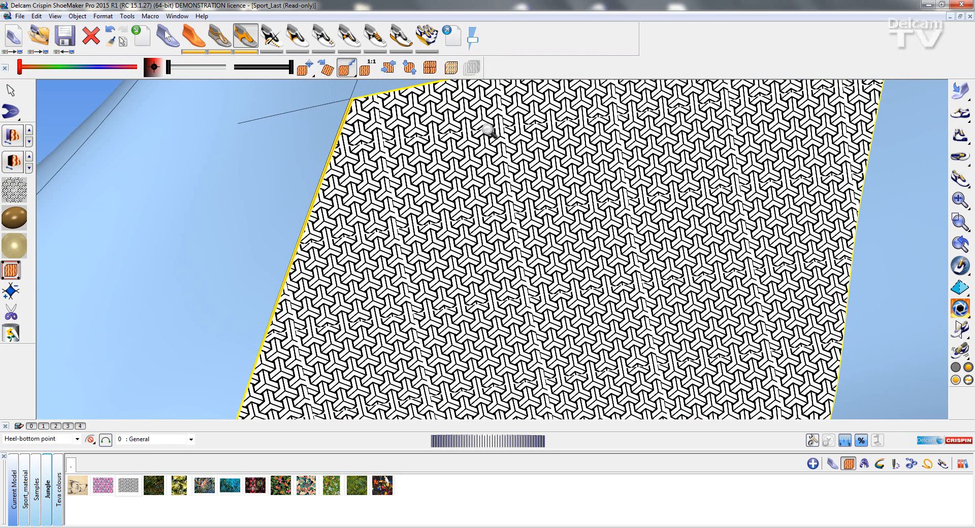
{"action": "mouse_move", "coordinate": [529, 295]}
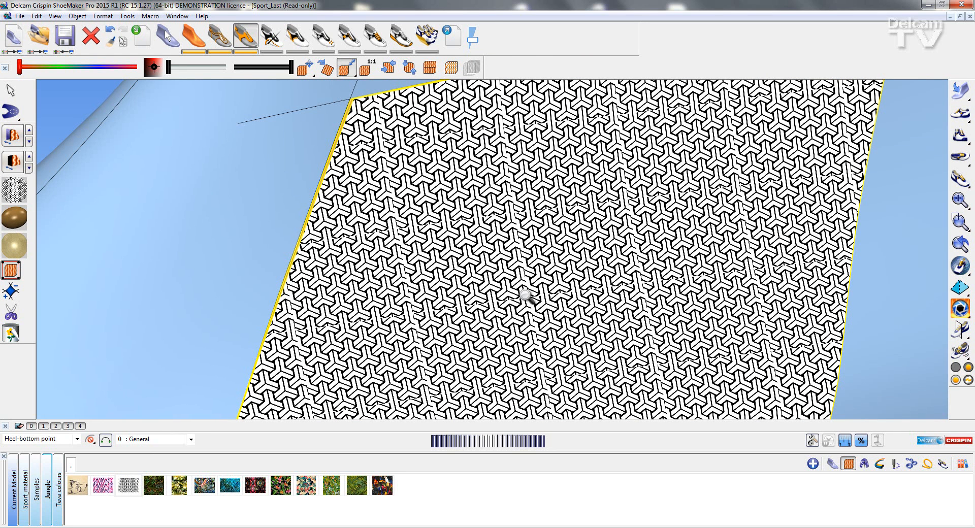
{"action": "mouse_move", "coordinate": [412, 86]}
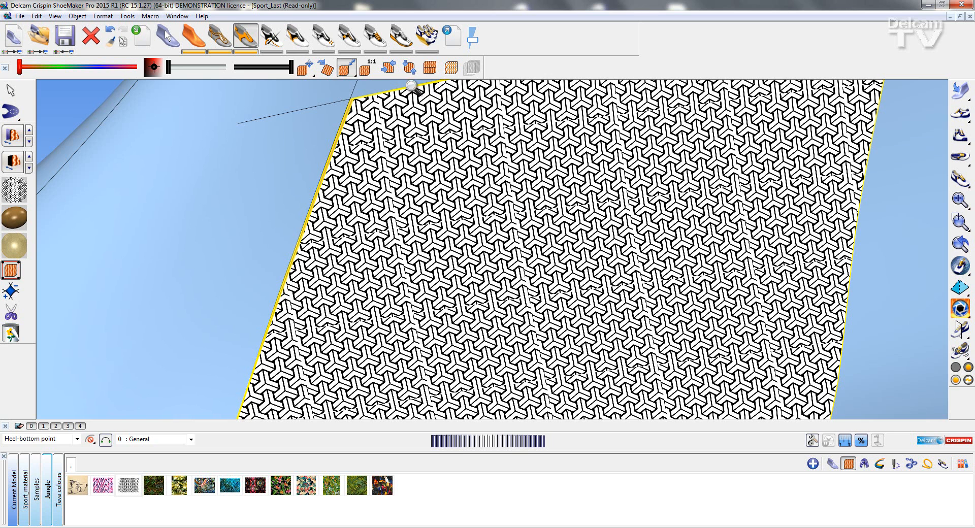
{"action": "mouse_move", "coordinate": [451, 81]}
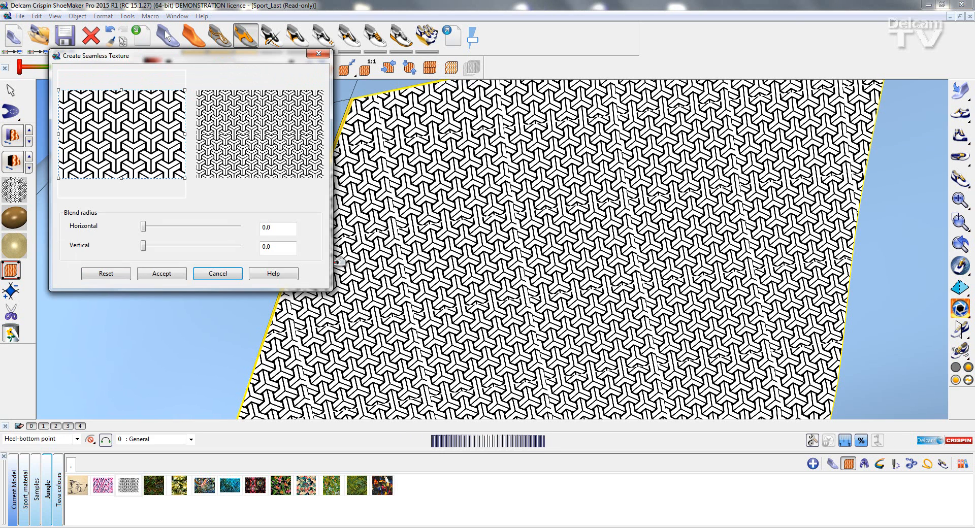
Move the Create Seamless Texture dialog aside, then close it after previewing.
{"action": "left_click_drag", "start_coordinate": [94, 55], "coordinate": [208, 93]}
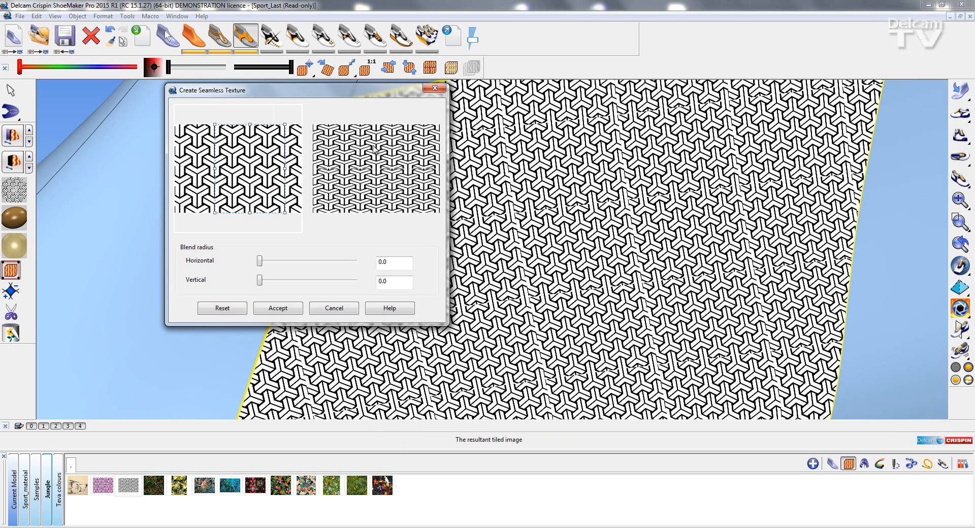
{"action": "mouse_move", "coordinate": [373, 149]}
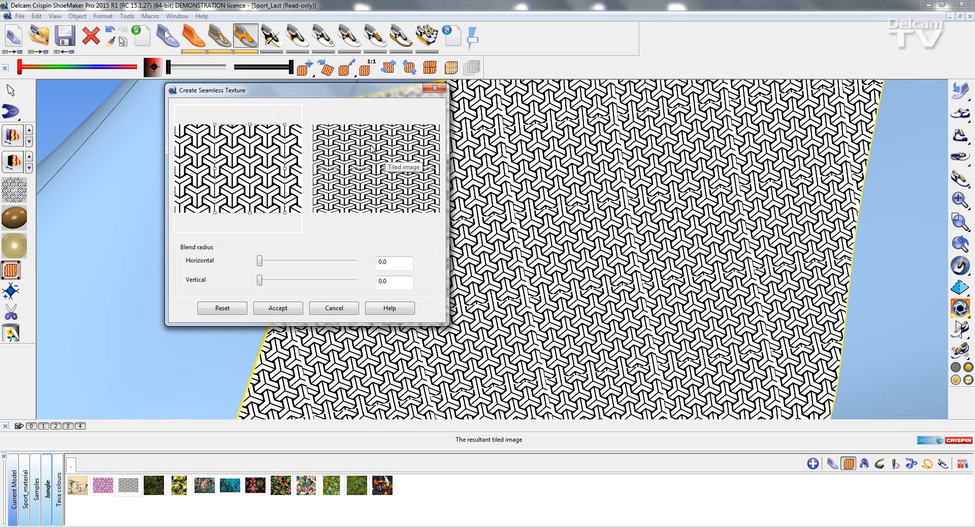
{"action": "mouse_move", "coordinate": [252, 123]}
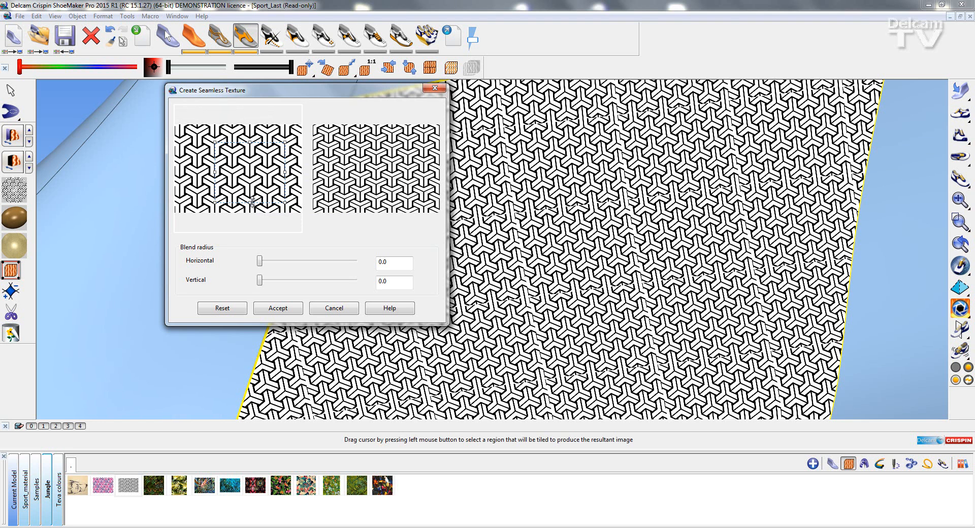
{"action": "left_click", "coordinate": [278, 308]}
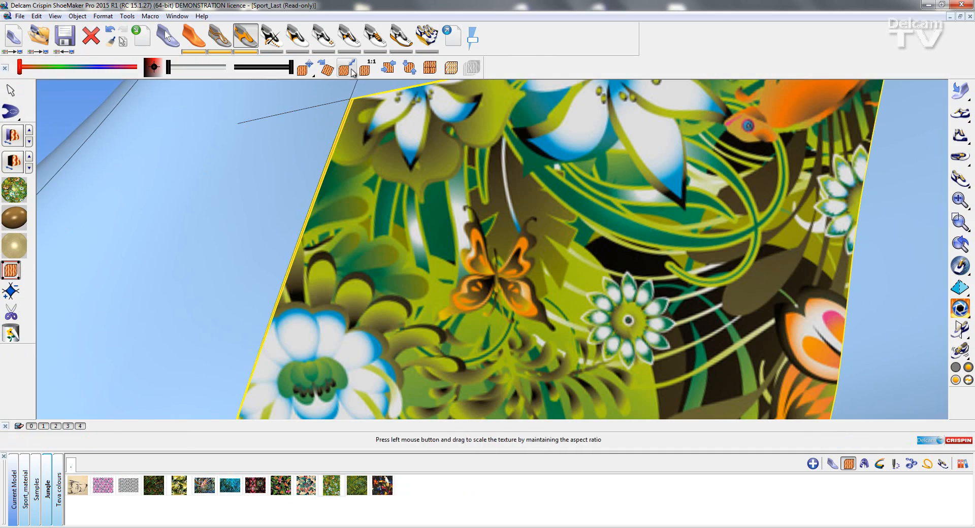
Shrink the jungle floral print with the scale texture tool so it repeats.
{"action": "left_click", "coordinate": [345, 67]}
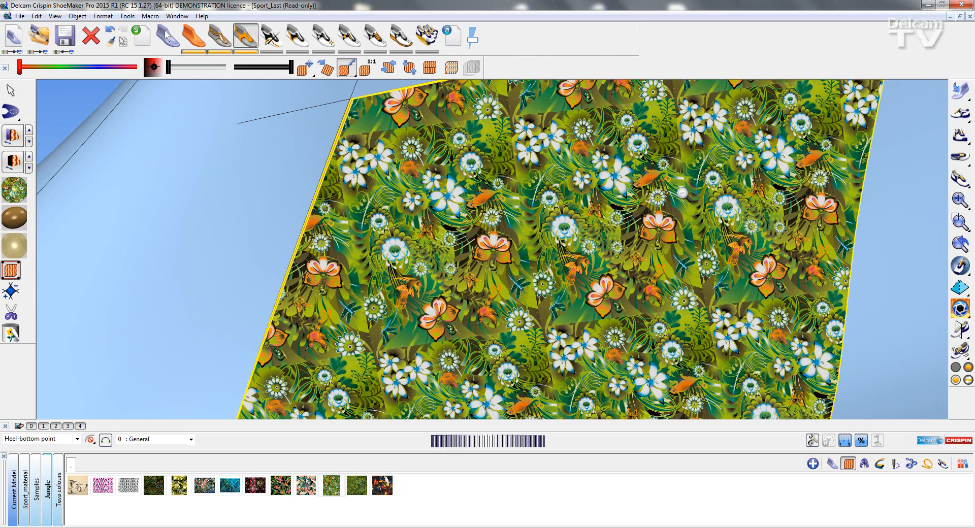
{"action": "mouse_move", "coordinate": [523, 311]}
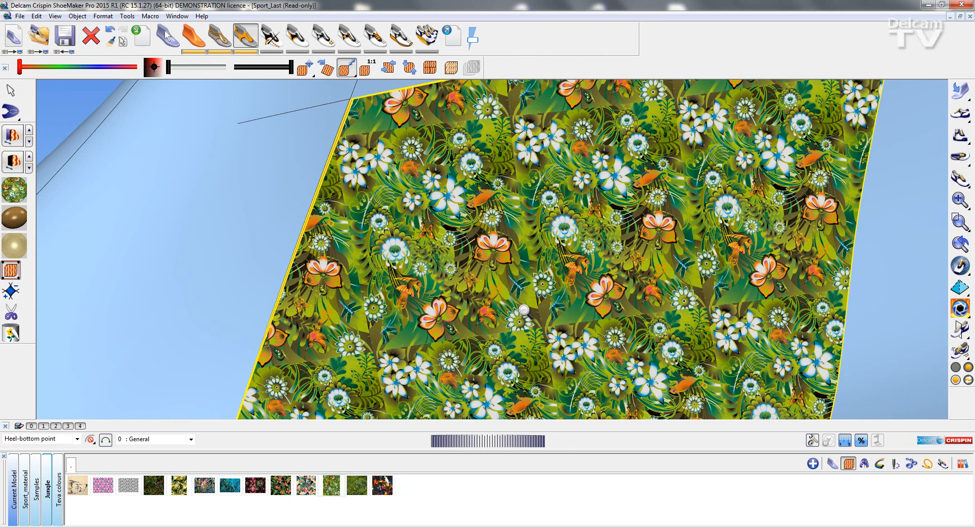
{"action": "mouse_move", "coordinate": [431, 67]}
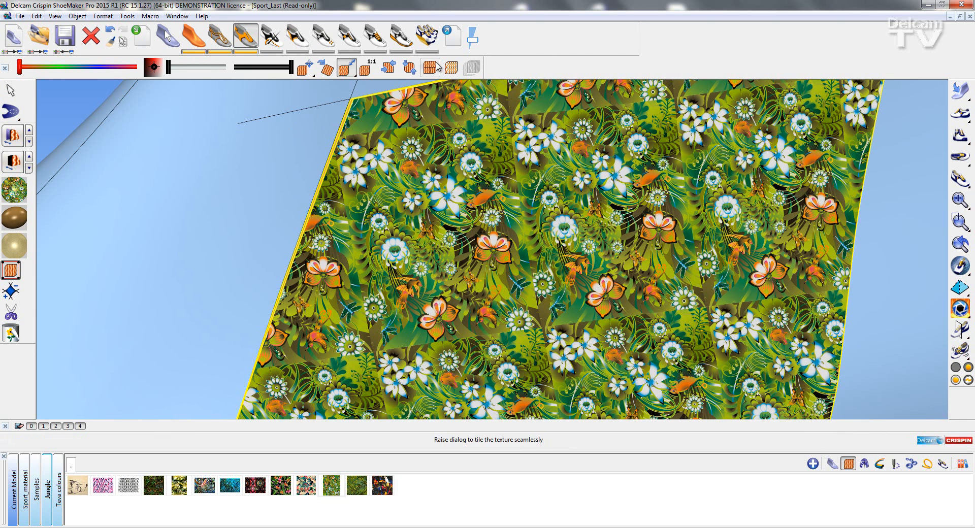
In Create Seamless Texture, set horizontal and vertical blend radius to 0.56 and accept.
{"action": "left_click", "coordinate": [450, 68]}
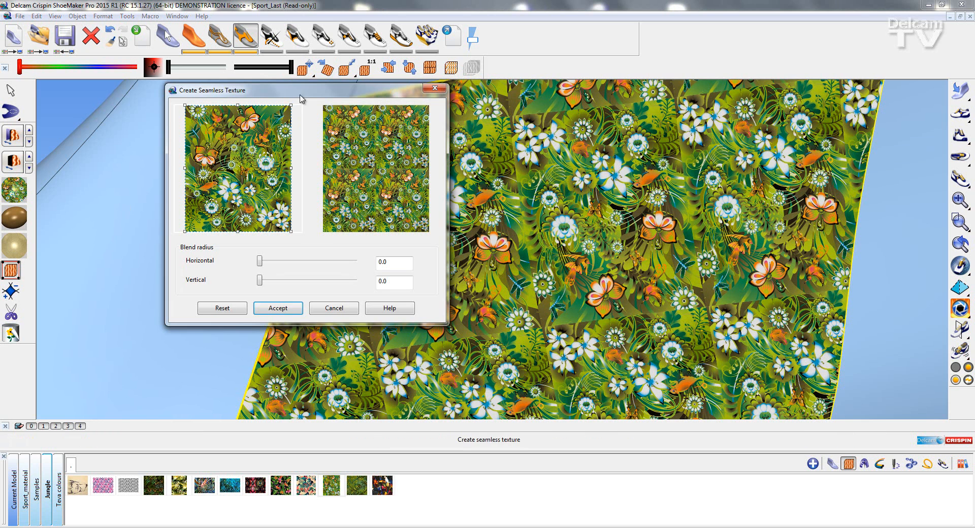
{"action": "left_click_drag", "start_coordinate": [212, 90], "coordinate": [146, 98]}
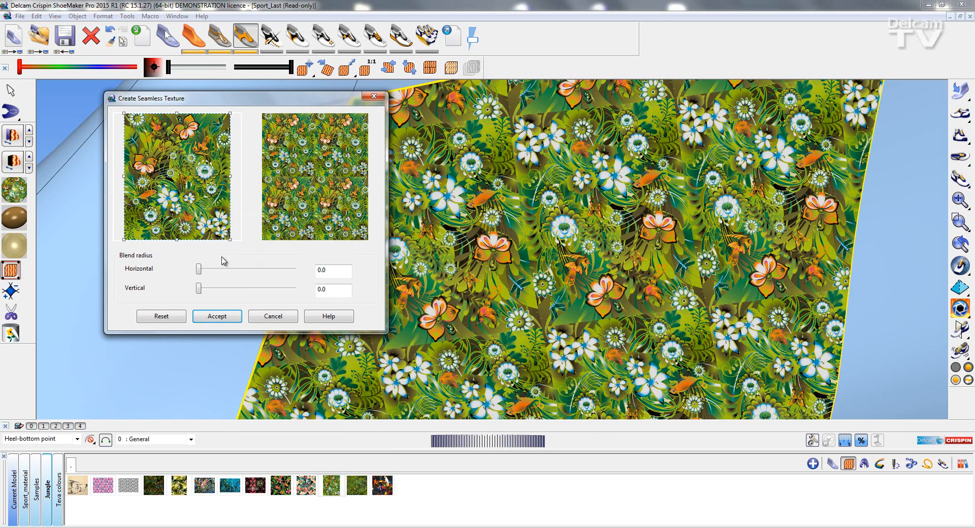
{"action": "mouse_move", "coordinate": [199, 269]}
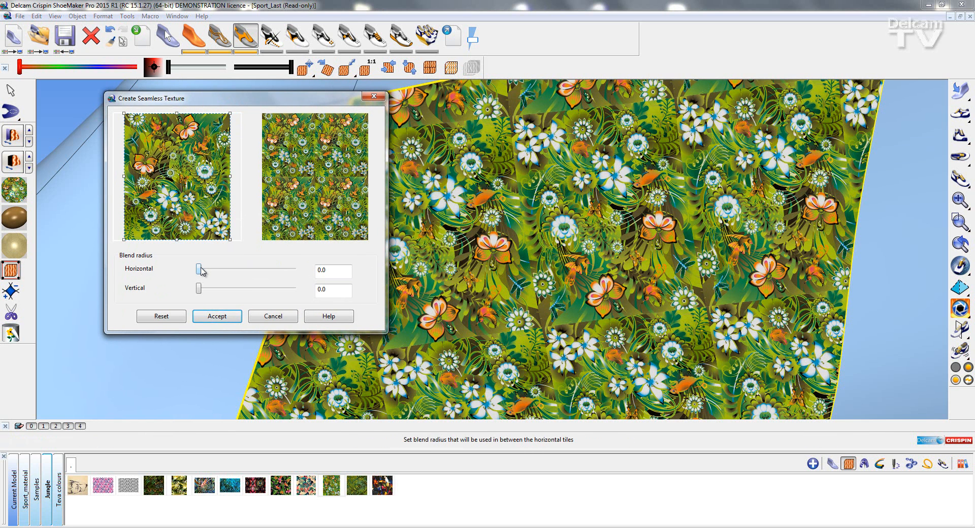
{"action": "mouse_move", "coordinate": [200, 268]}
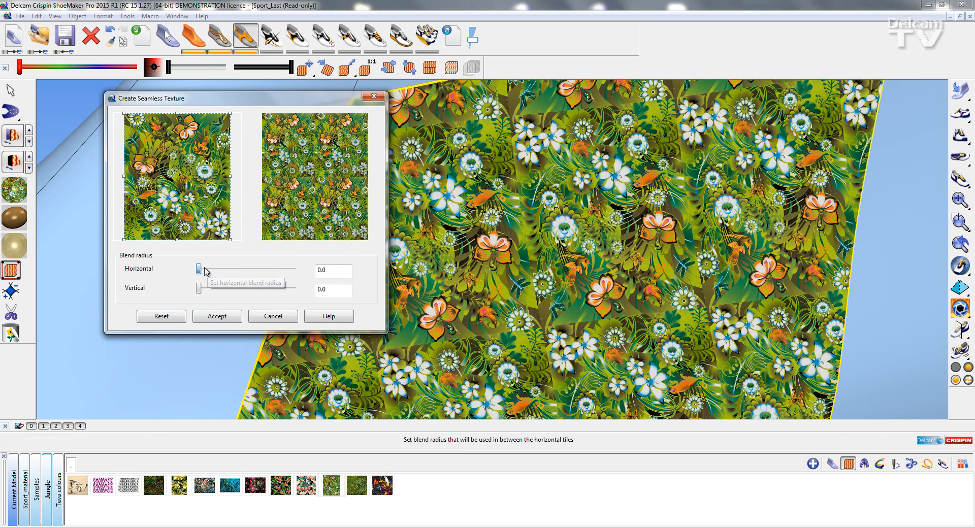
{"action": "left_click_drag", "start_coordinate": [199, 269], "coordinate": [249, 269]}
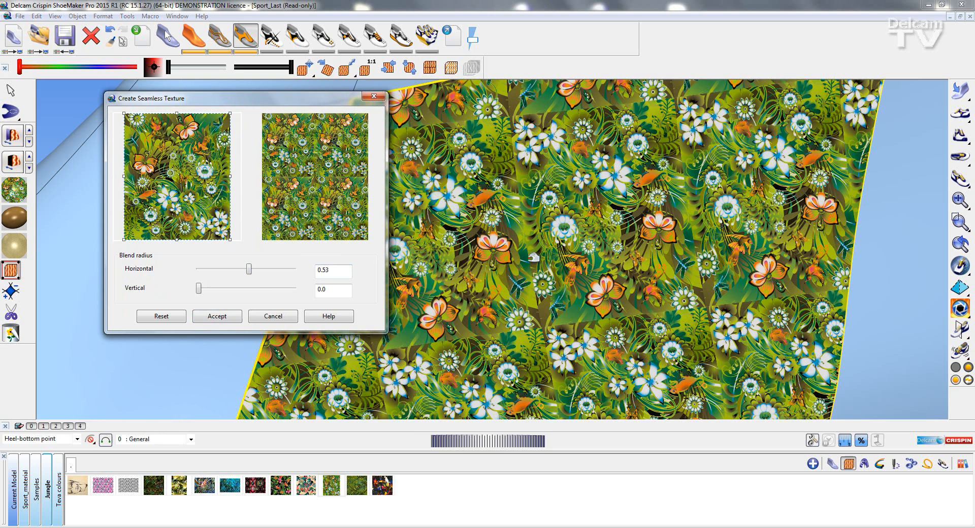
{"action": "mouse_move", "coordinate": [199, 288]}
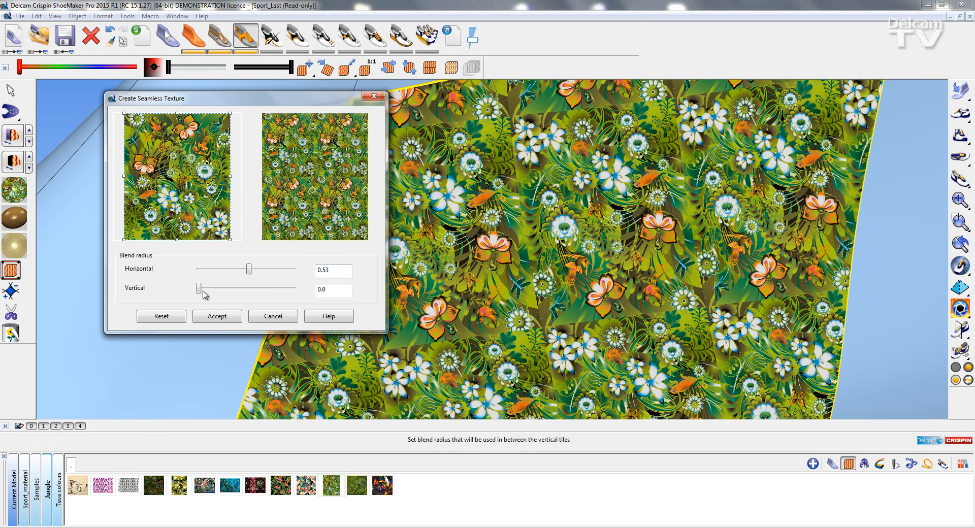
{"action": "left_click_drag", "start_coordinate": [199, 288], "coordinate": [252, 288]}
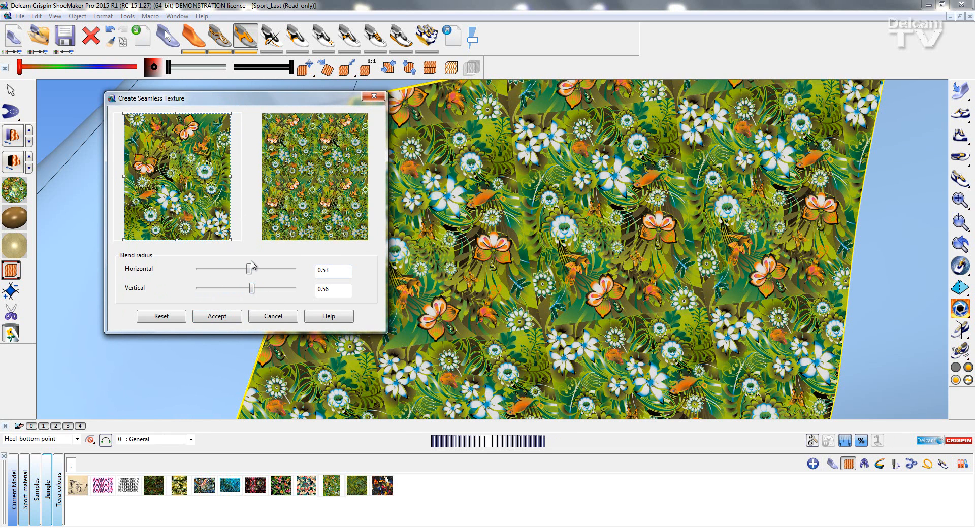
{"action": "mouse_move", "coordinate": [269, 196]}
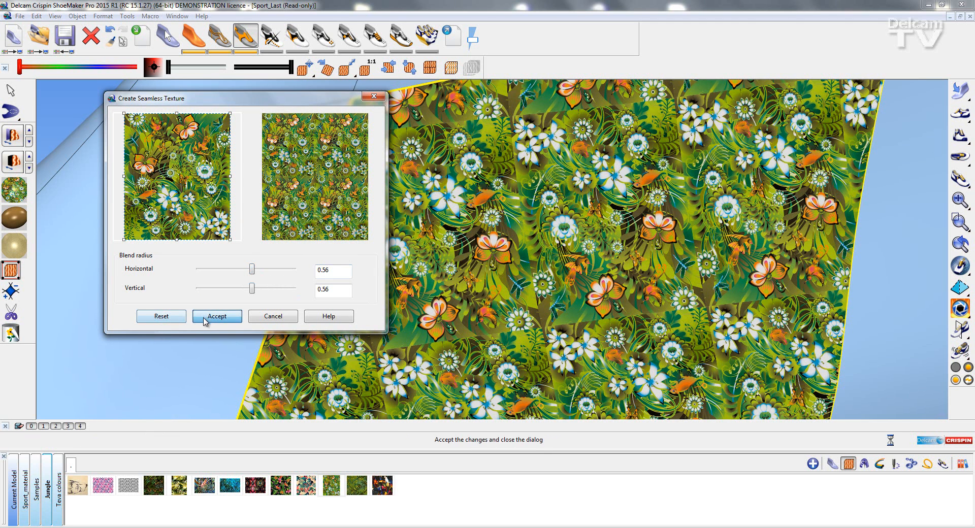
{"action": "left_click", "coordinate": [217, 316]}
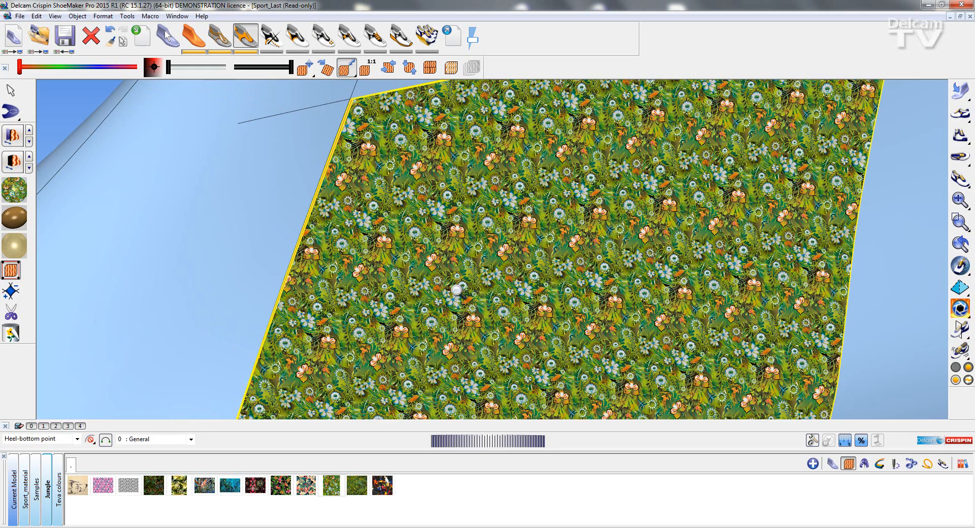
{"action": "mouse_move", "coordinate": [460, 181]}
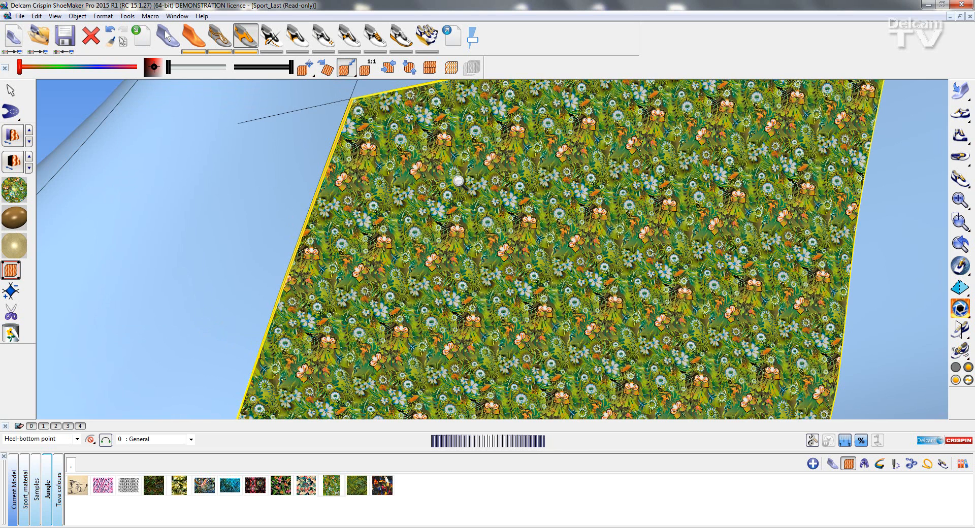
{"action": "mouse_move", "coordinate": [713, 340]}
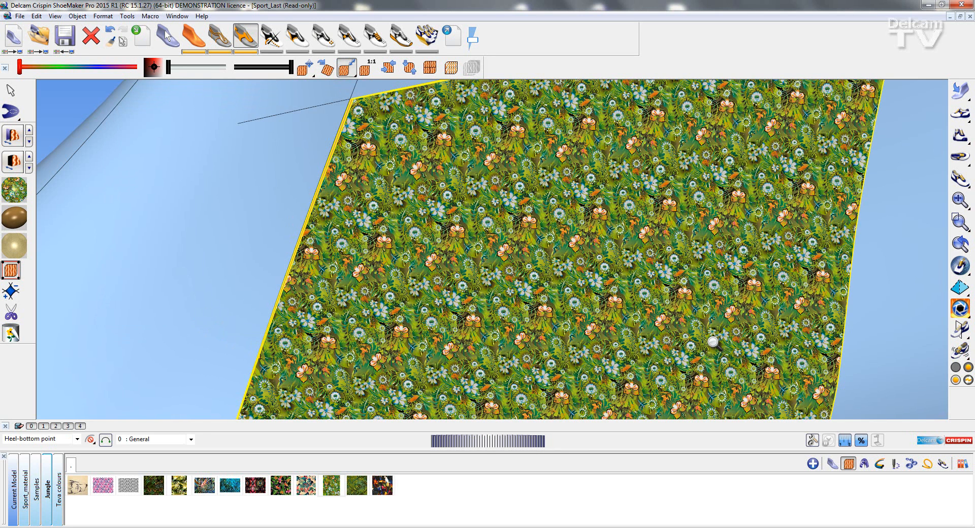